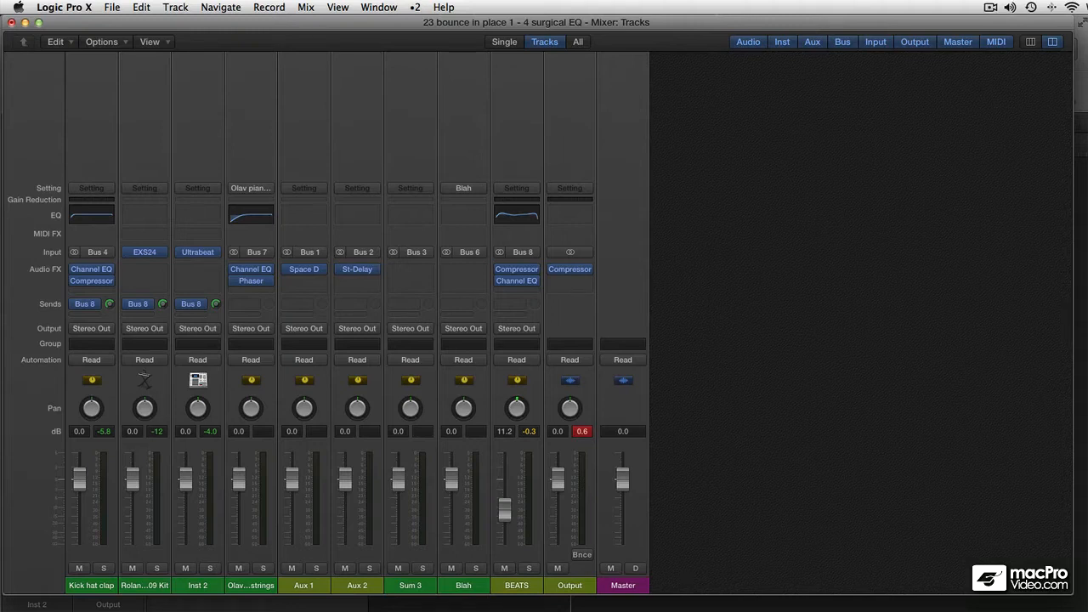
mouse_move(496, 478)
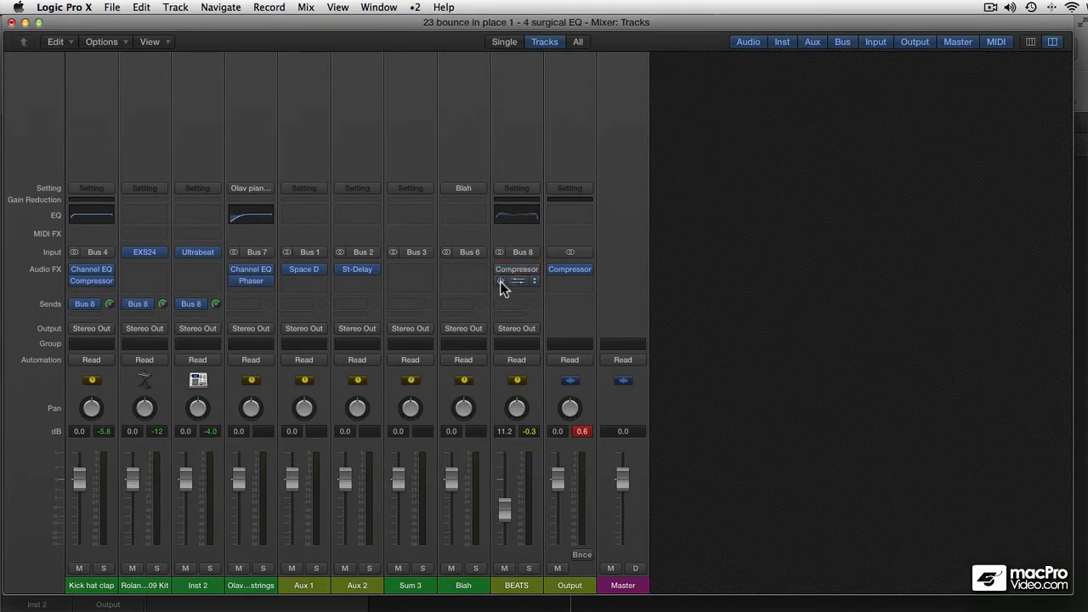
Open the plug-in menu from the empty Audio FX slot on the BEATS channel strip.
click(516, 281)
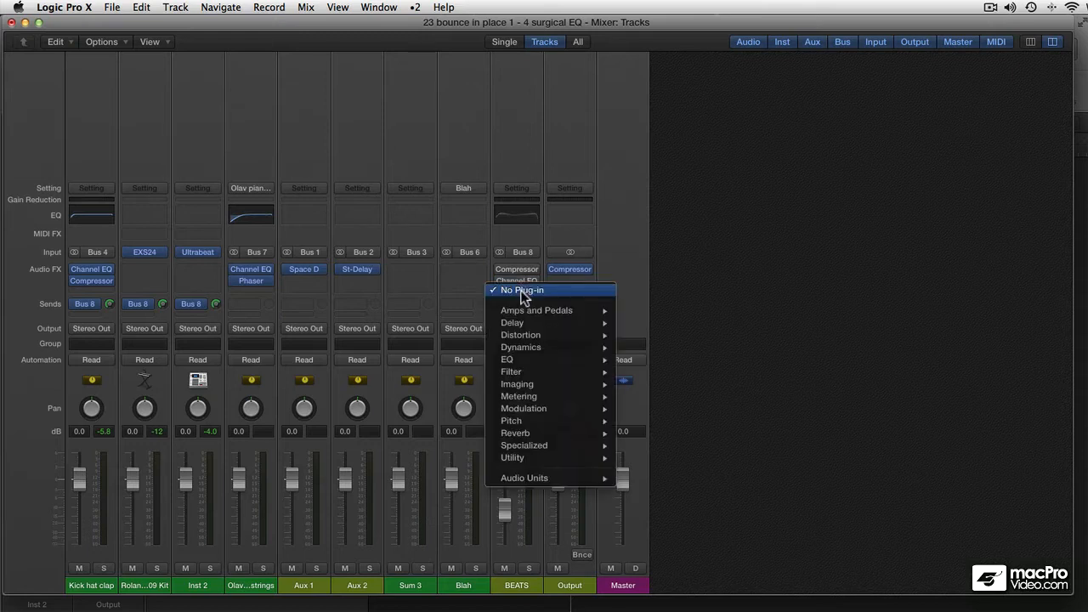
mouse_move(551, 347)
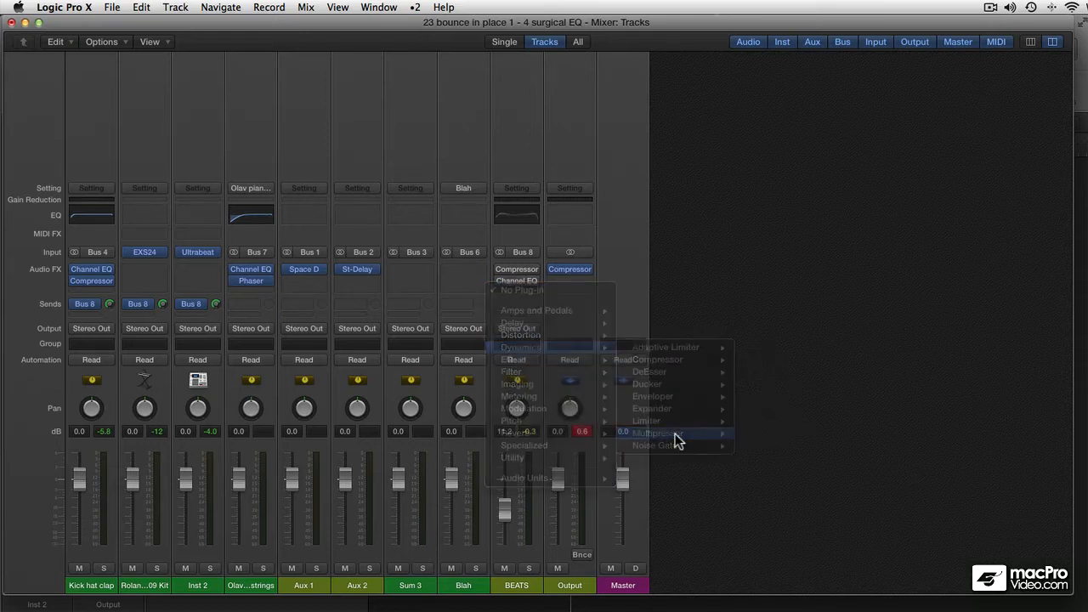
Insert Dynamics > Multipressor on the BEATS bus and set Autogain to On.
click(655, 433)
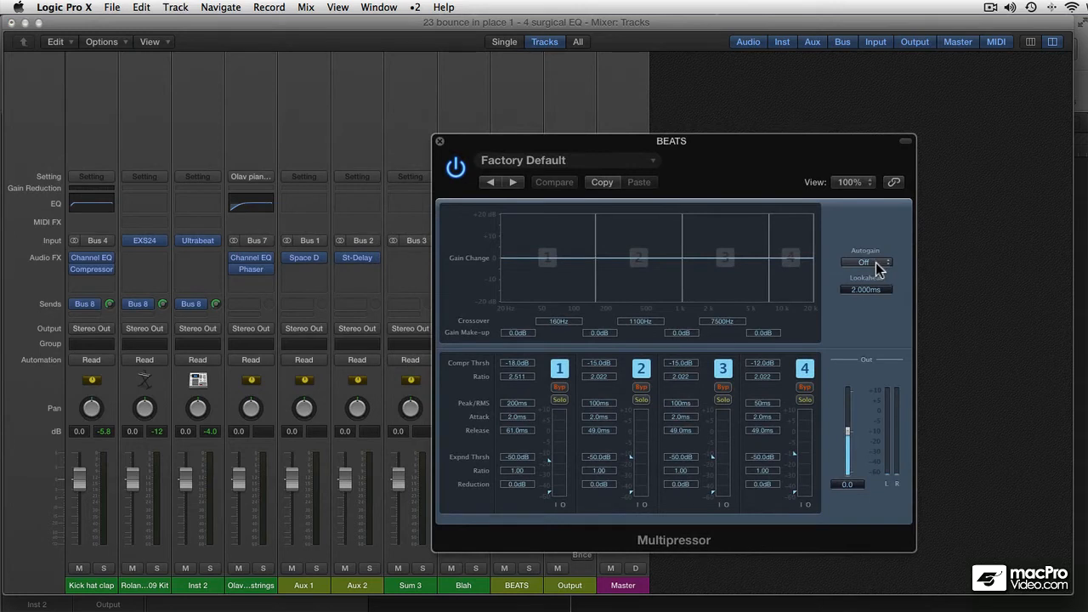
click(865, 262)
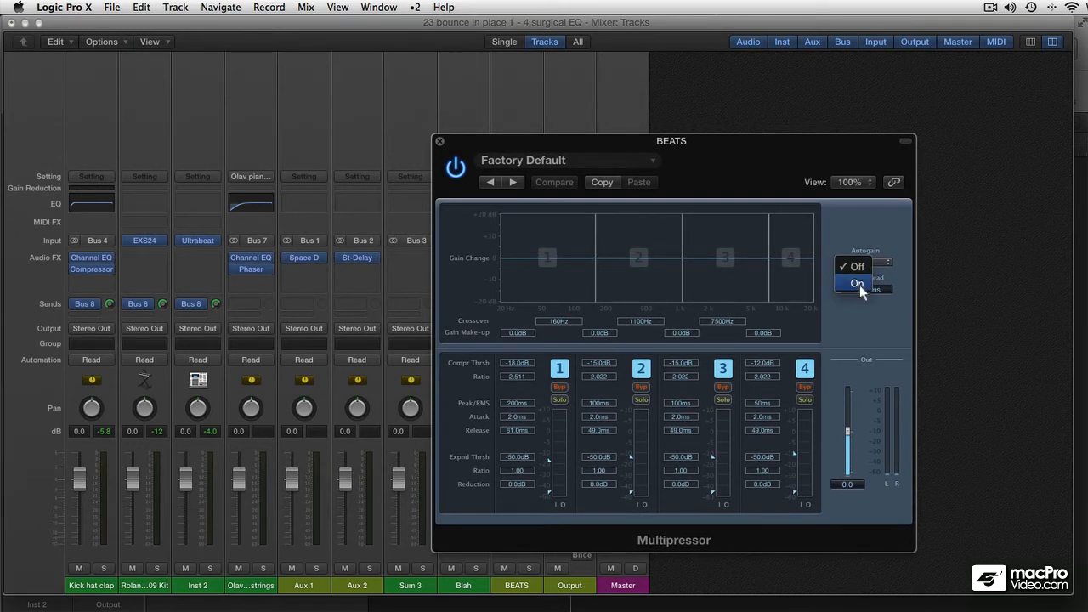
click(856, 283)
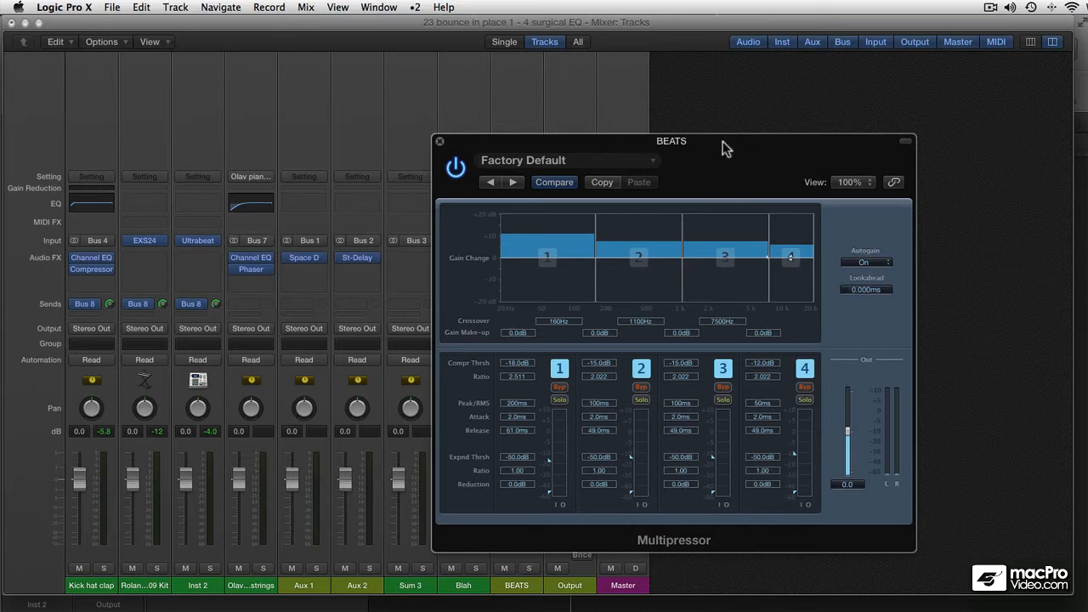
Move the Multipressor window up and to the right.
drag(671, 141, 775, 94)
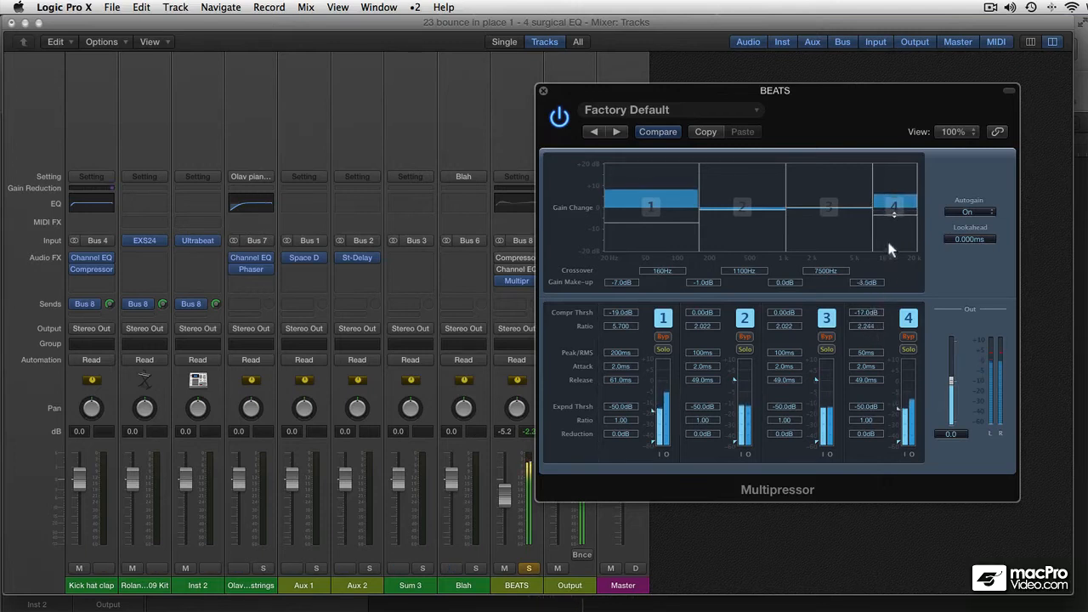
click(559, 117)
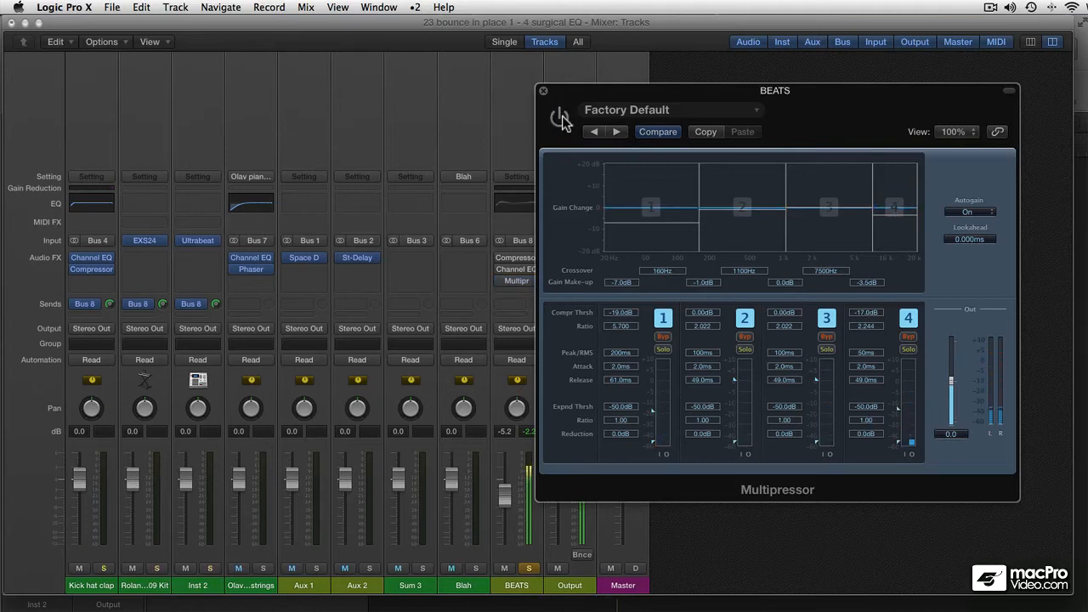
click(559, 116)
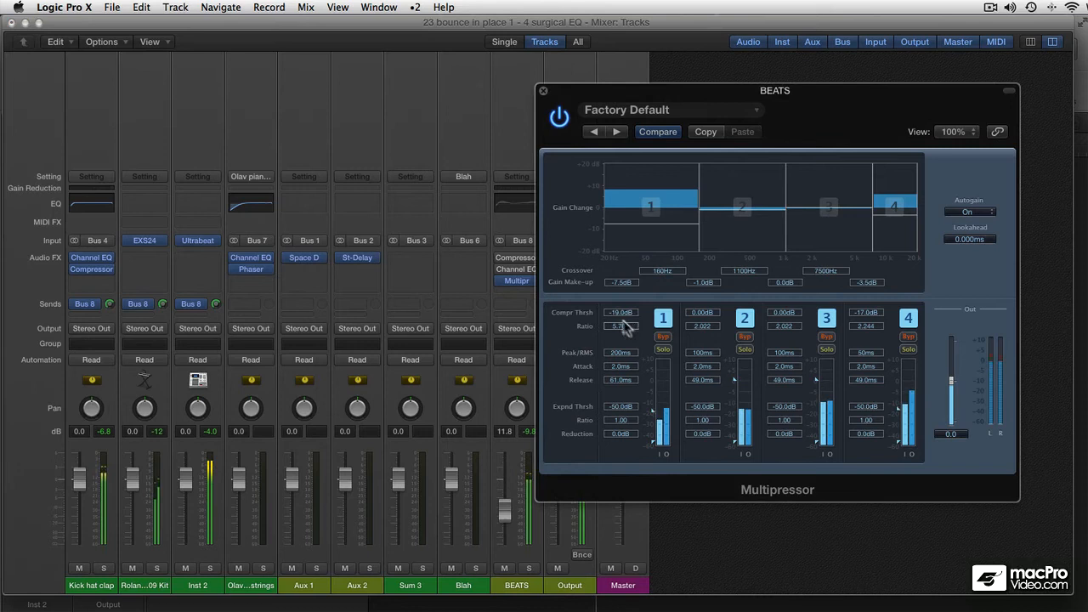
Lower the low band's compression threshold and adjust further band settings.
drag(621, 312, 620, 327)
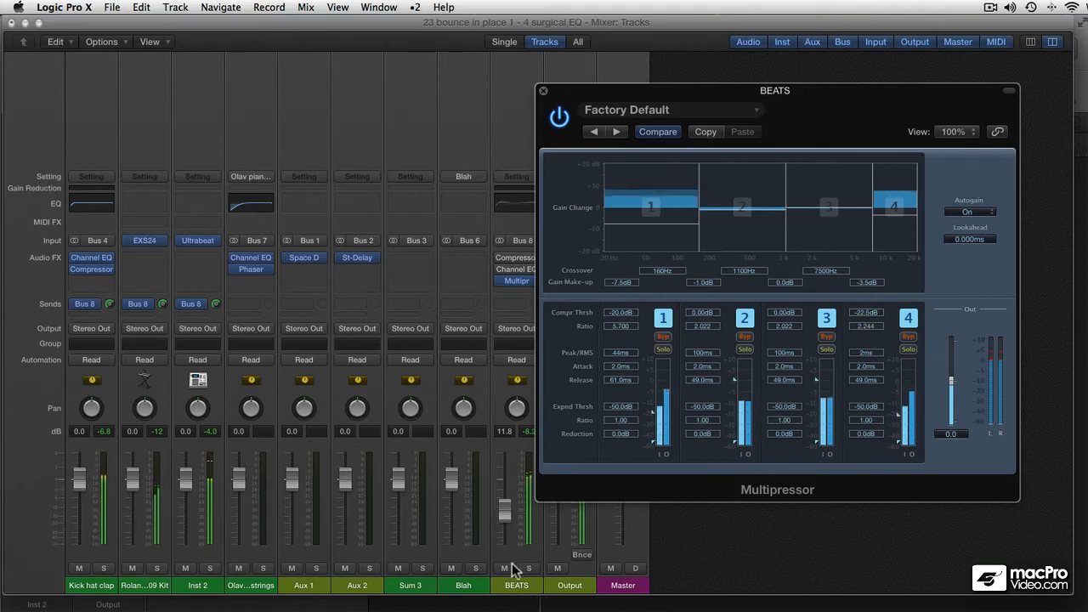
click(505, 568)
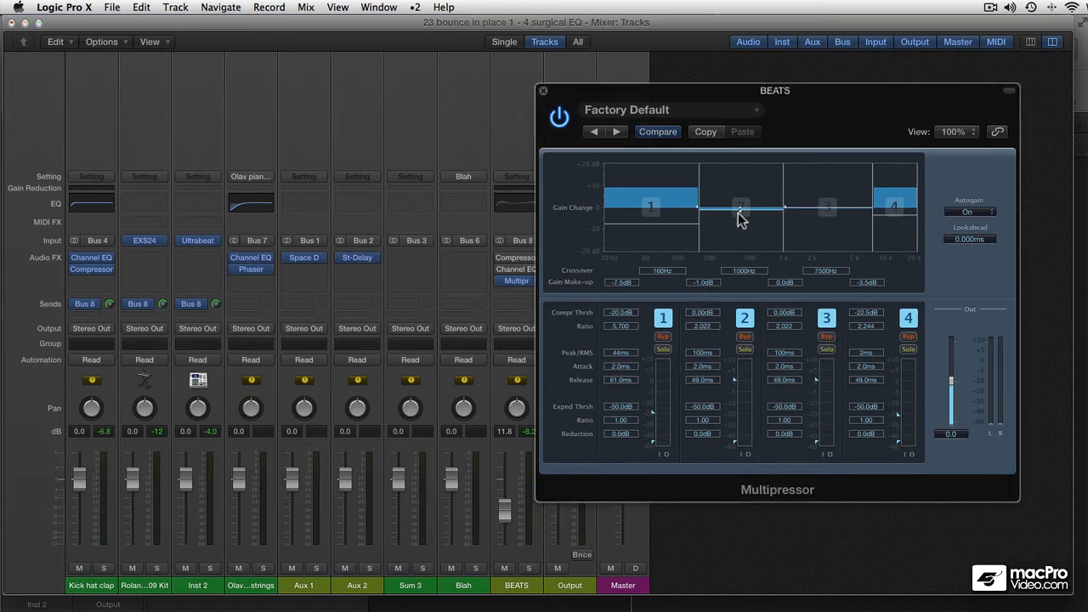
mouse_move(744, 248)
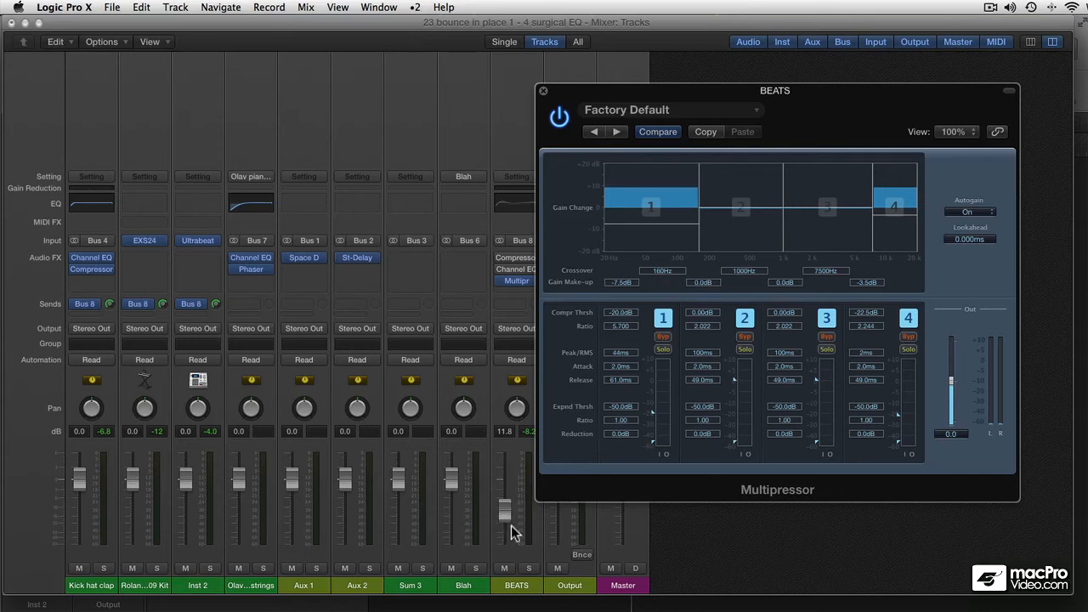
Trim low and high make-up to -8.5 and -4.5 dB, set BEATS to 10.4 dB, close Multipressor.
drag(504, 510, 504, 485)
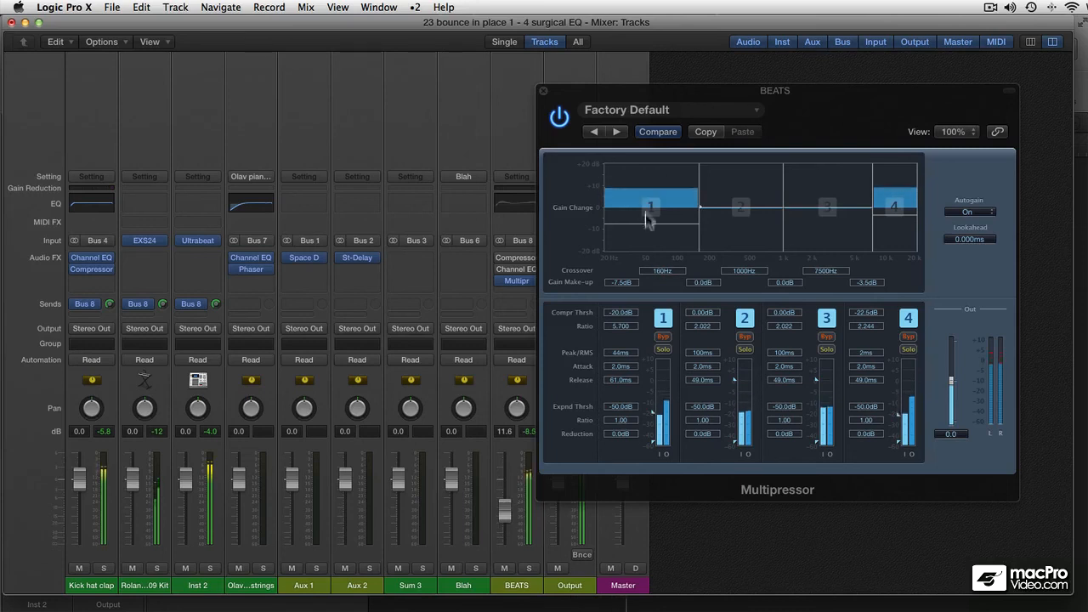
drag(651, 208, 650, 228)
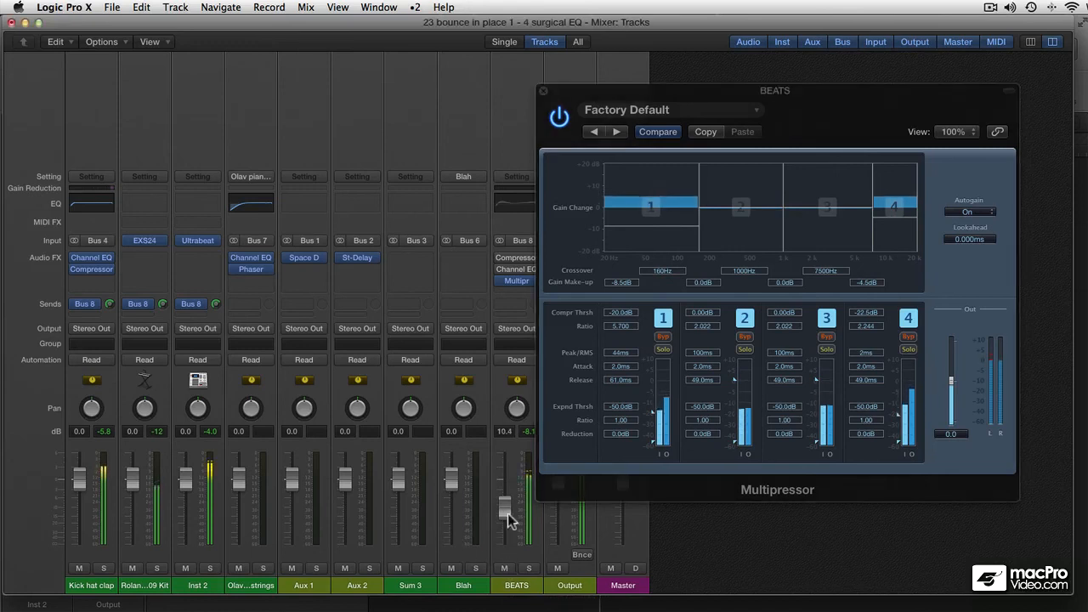
click(504, 568)
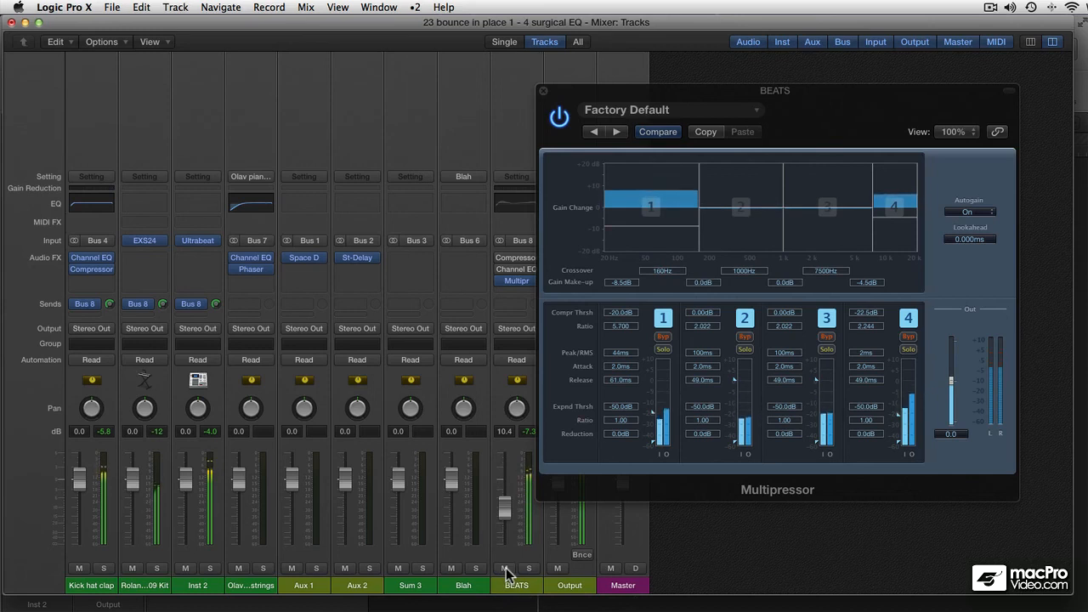
click(544, 91)
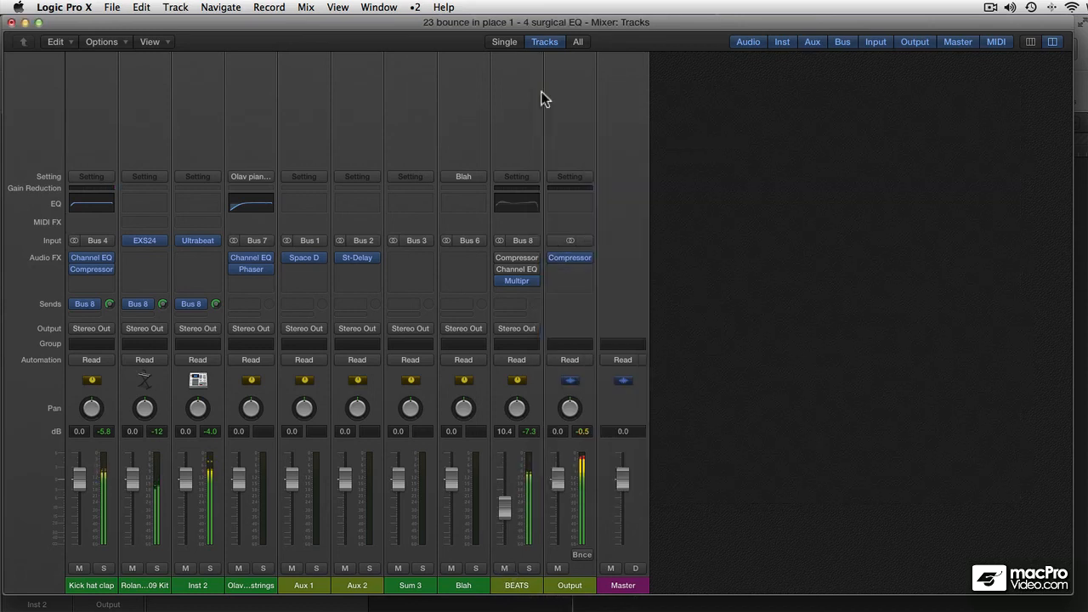